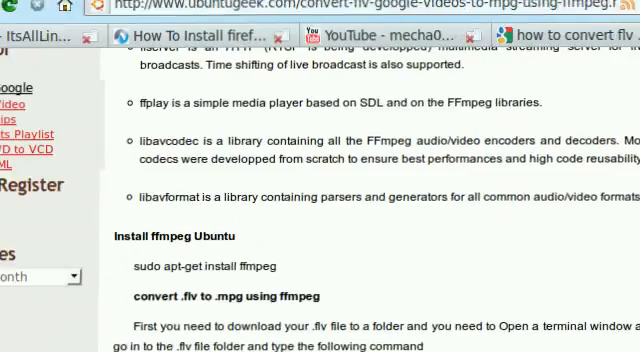
Inspect the winff package's mark options and confirm ffmpeg is installed too.
scroll("down", 3)
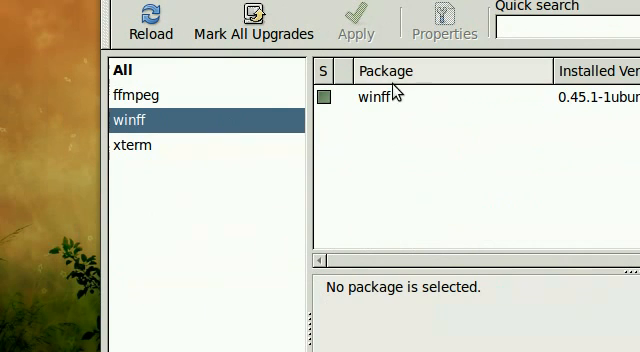
right_click(380, 98)
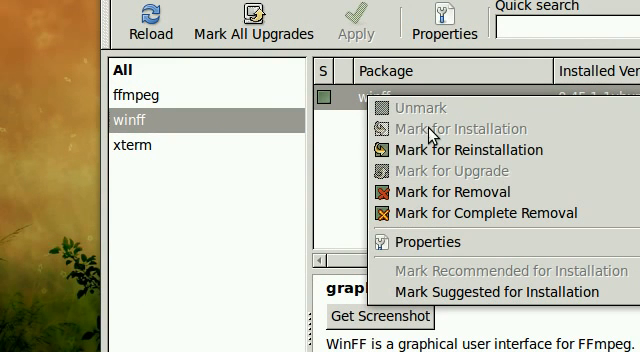
mouse_move(344, 156)
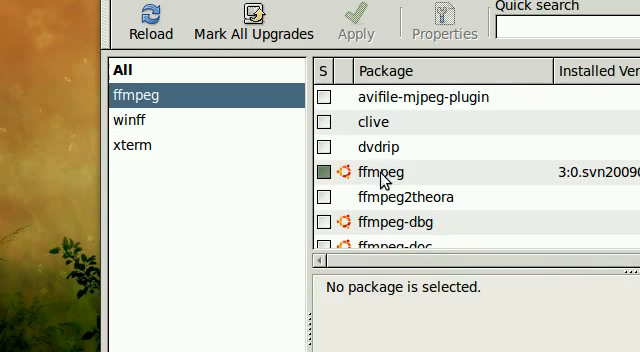
left_click(384, 172)
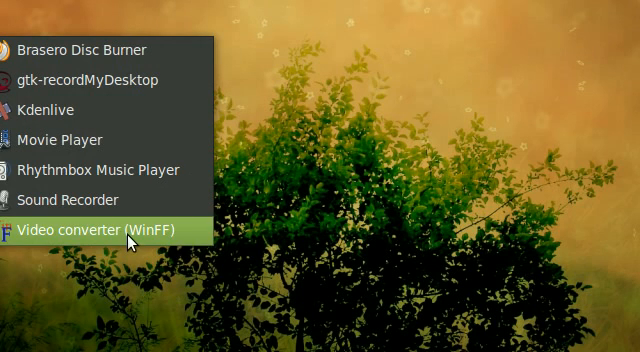
Launch Video converter (WinFF) from Applications > Sound & Video.
left_click(96, 228)
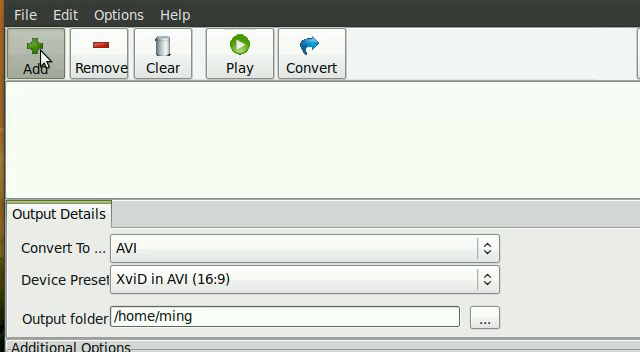
Queue /home/ming/Videos/video.flv and preview it briefly in FFplay.
left_click(36, 50)
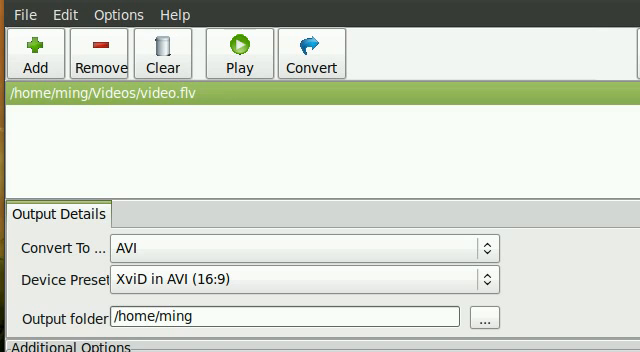
left_click(228, 52)
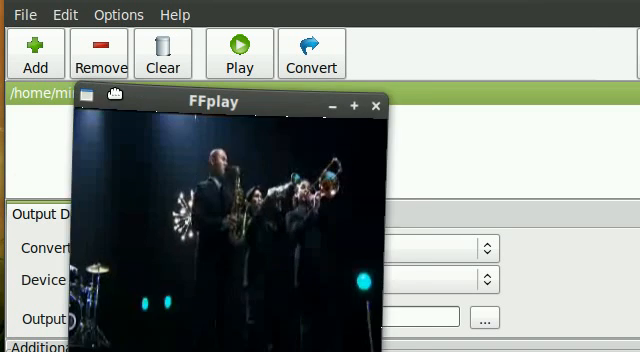
left_click(376, 106)
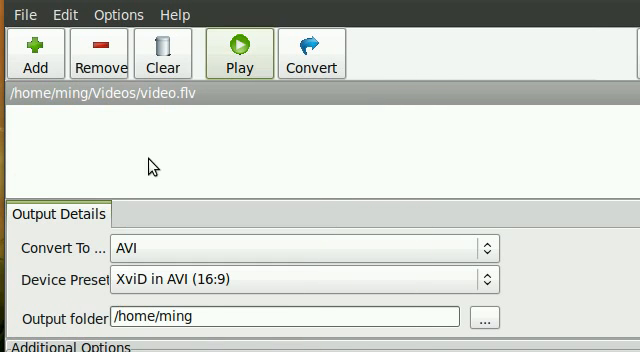
Choose WMV output with the WMV2 preset and start the ffmpeg conversion to video.wmv.
scroll("down", 3)
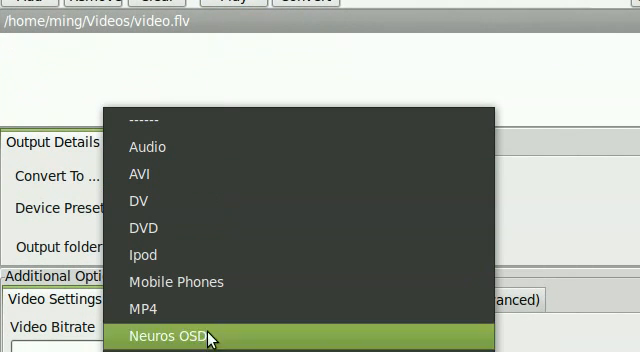
mouse_move(186, 280)
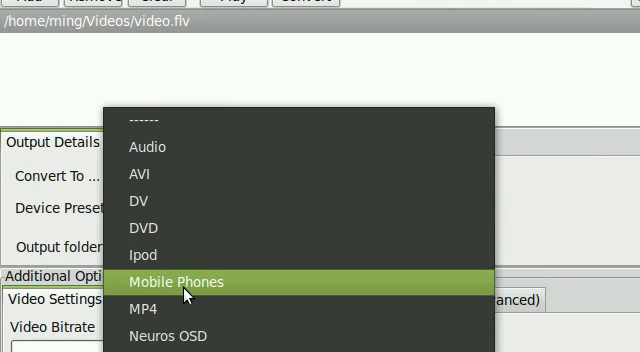
mouse_move(200, 304)
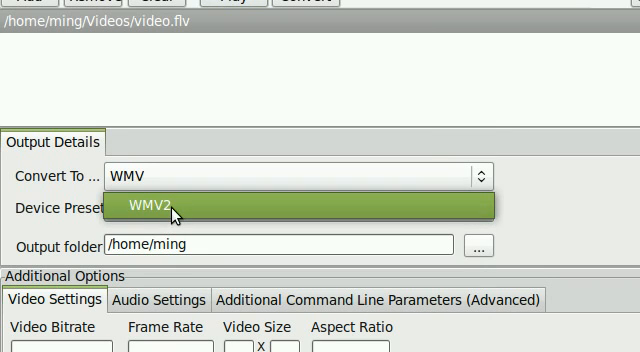
left_click(180, 208)
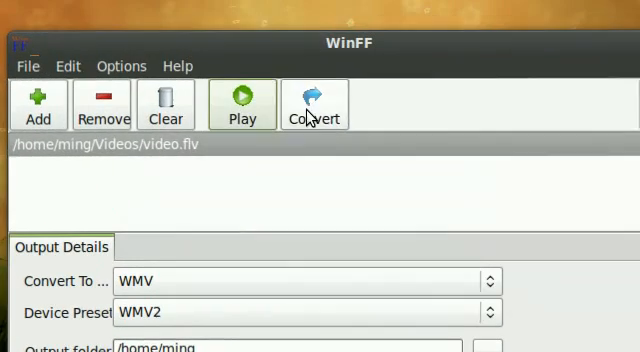
left_click(314, 104)
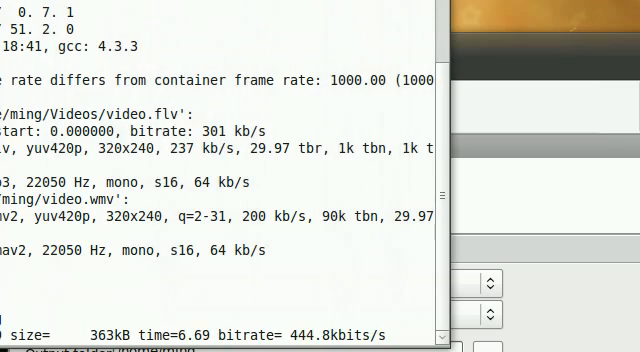